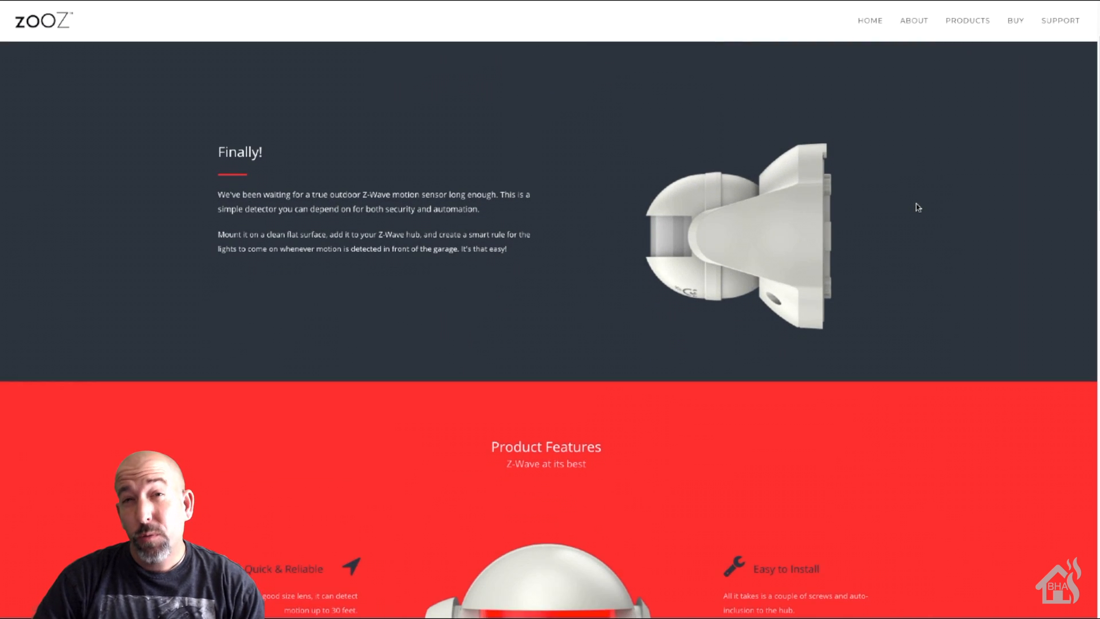
# Find the link in the ZSE29 advanced settings article, open the handler code, and select it.
pyautogui.scroll(-3)
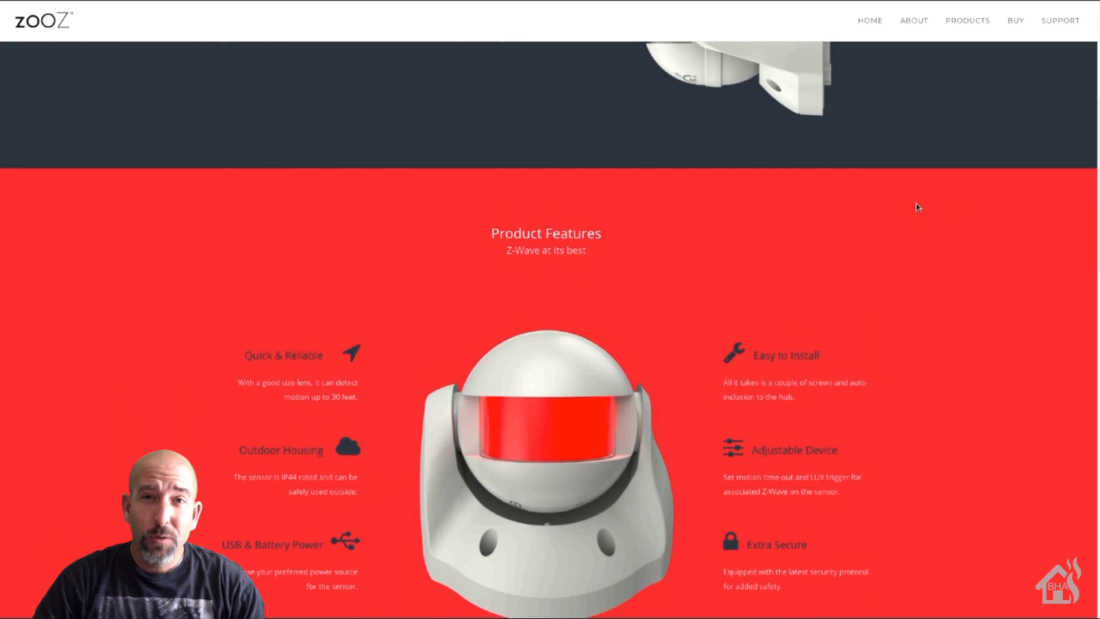
pyautogui.scroll(-3)
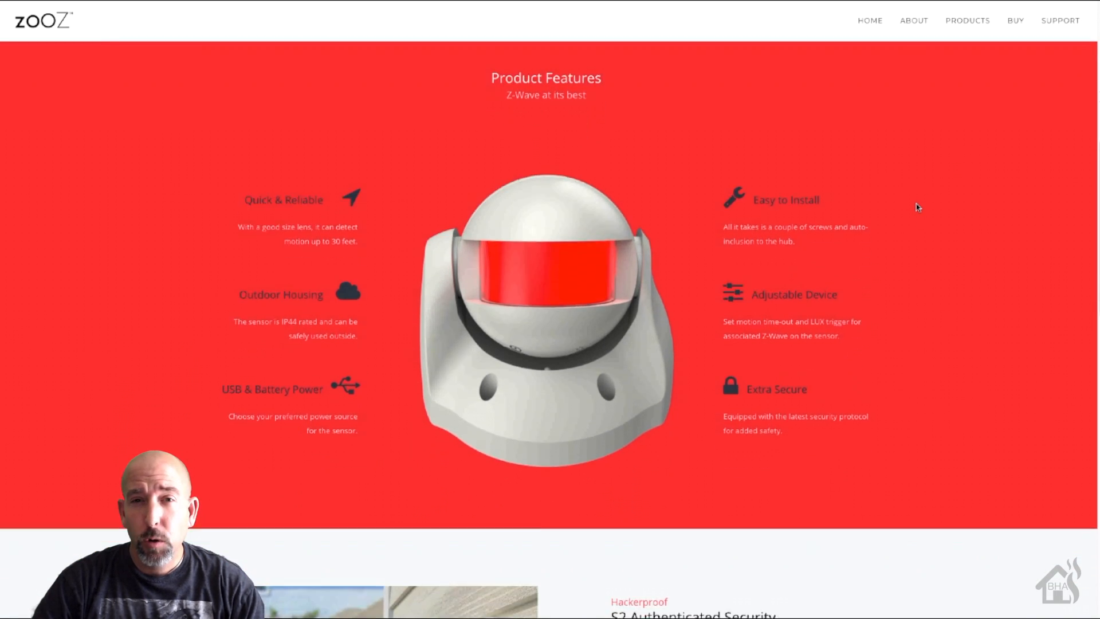
pyautogui.scroll(-3)
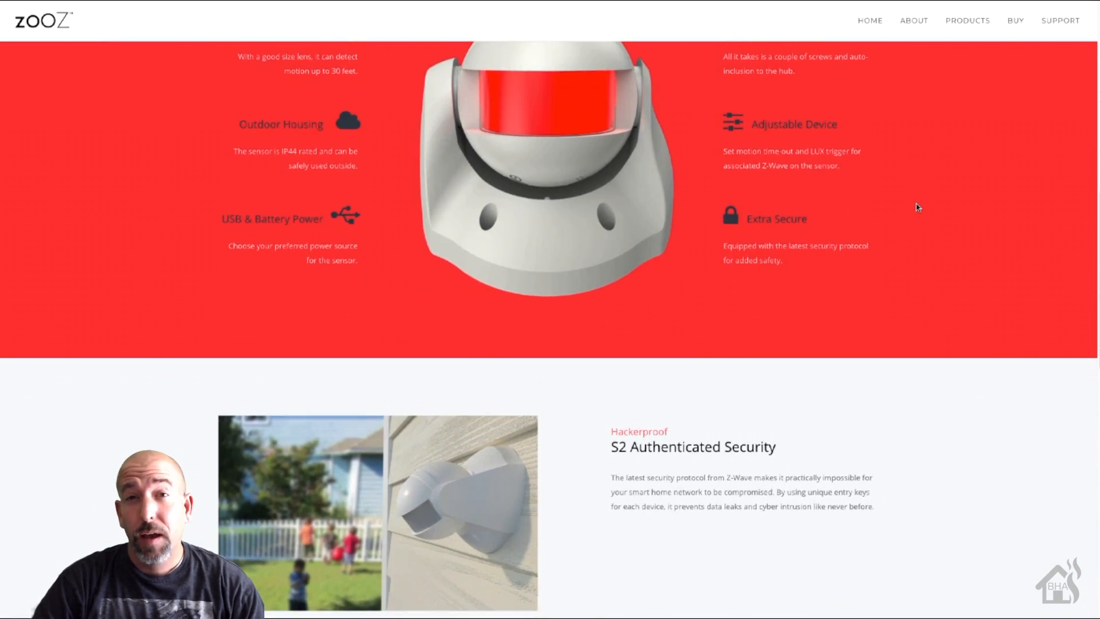
pyautogui.scroll(-3)
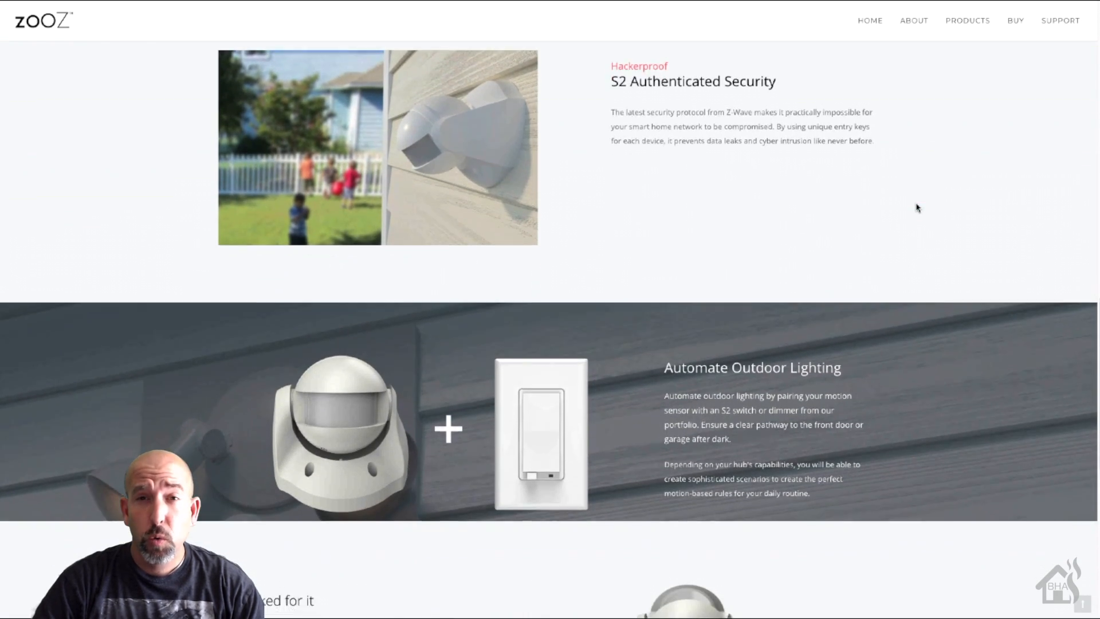
pyautogui.scroll(-3)
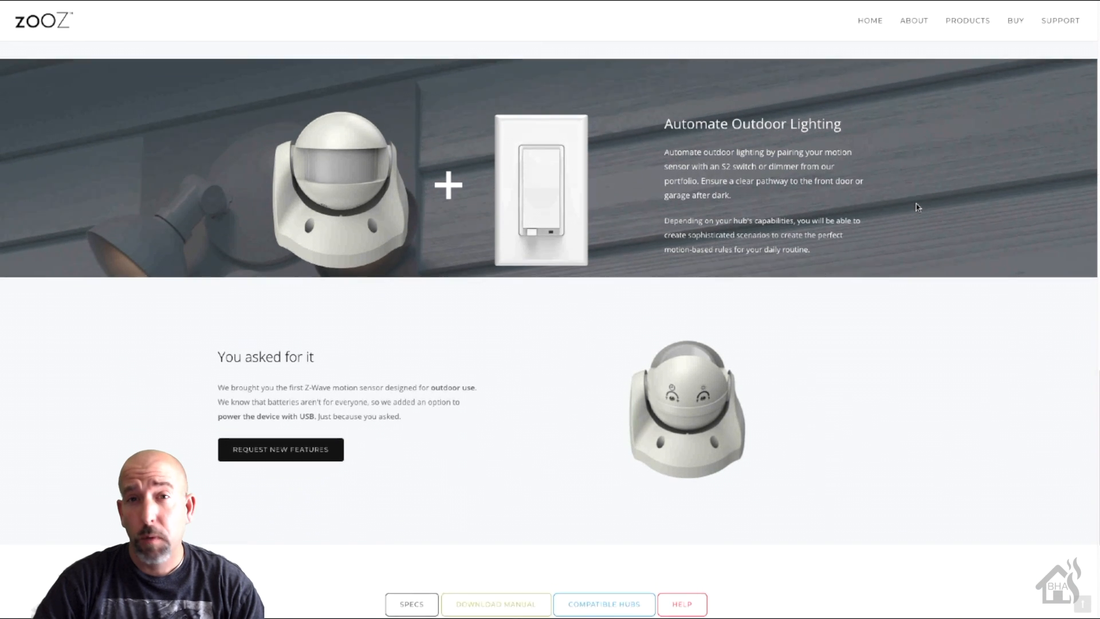
pyautogui.scroll(-3)
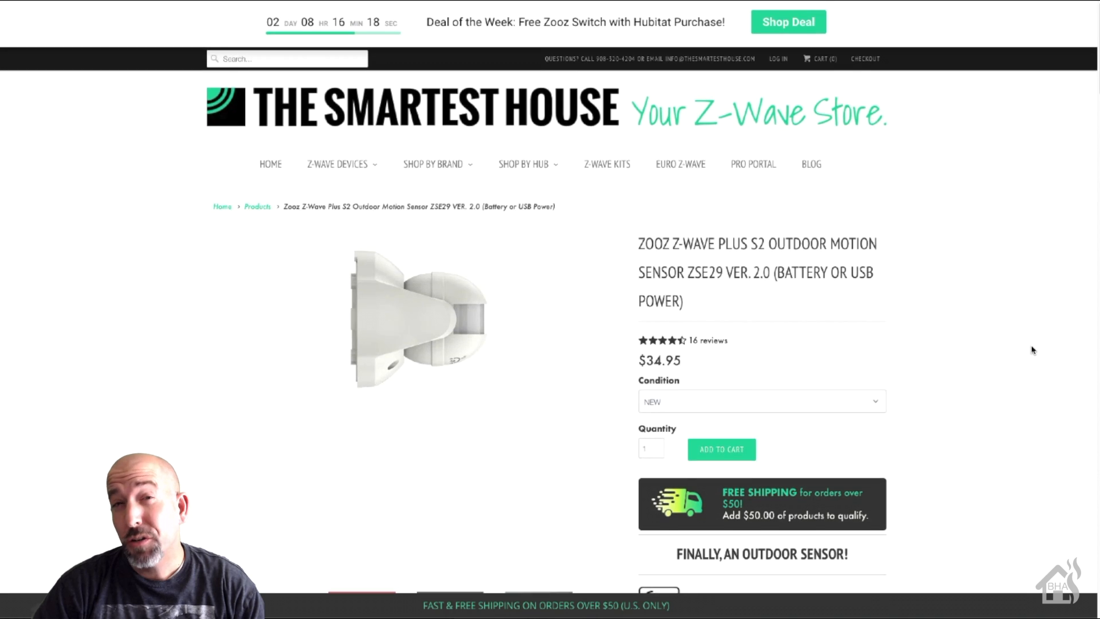
pyautogui.scroll(-3)
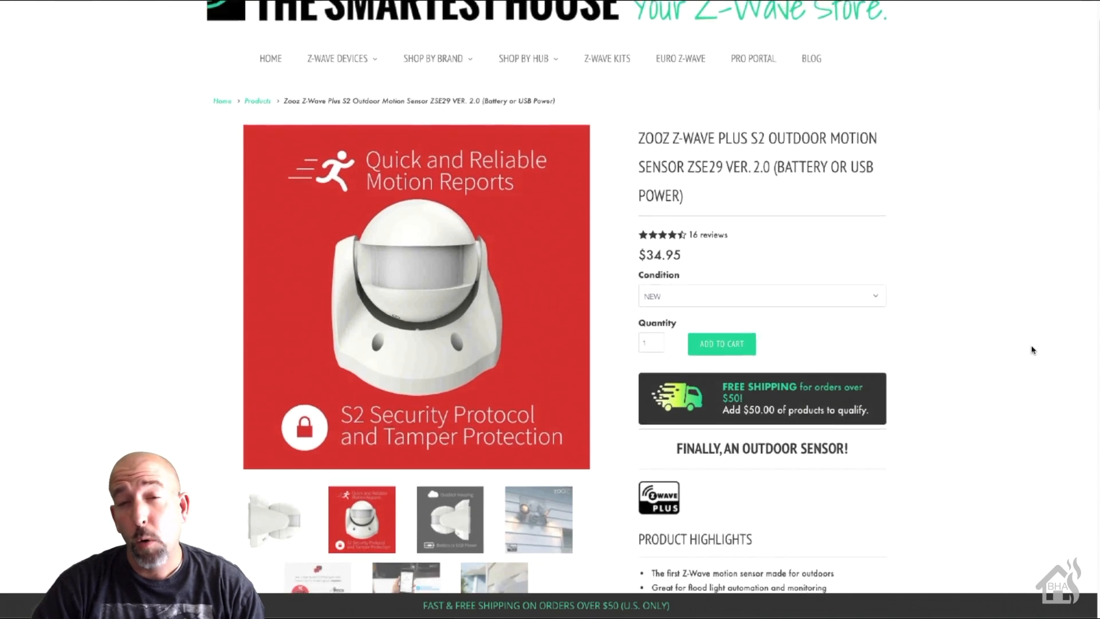
pyautogui.scroll(-3)
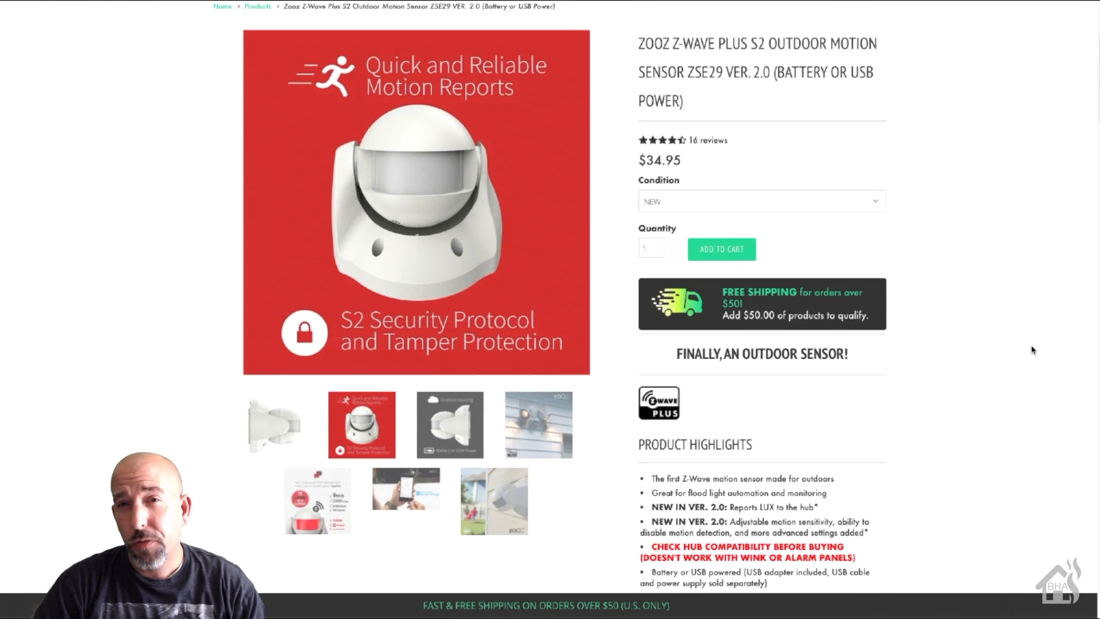
pyautogui.scroll(-3)
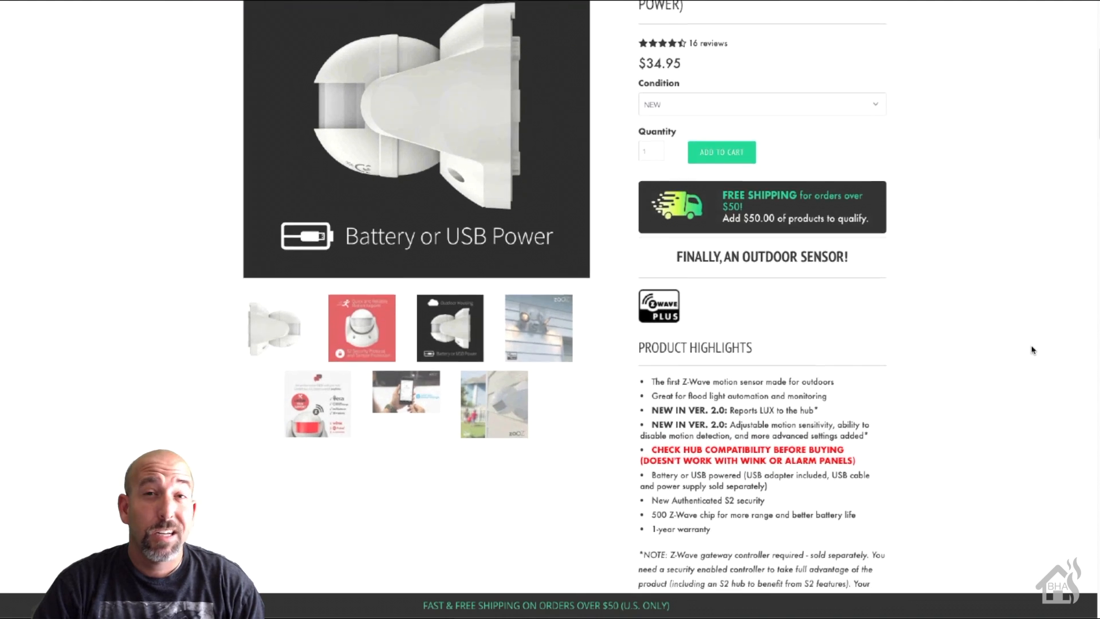
pyautogui.scroll(-3)
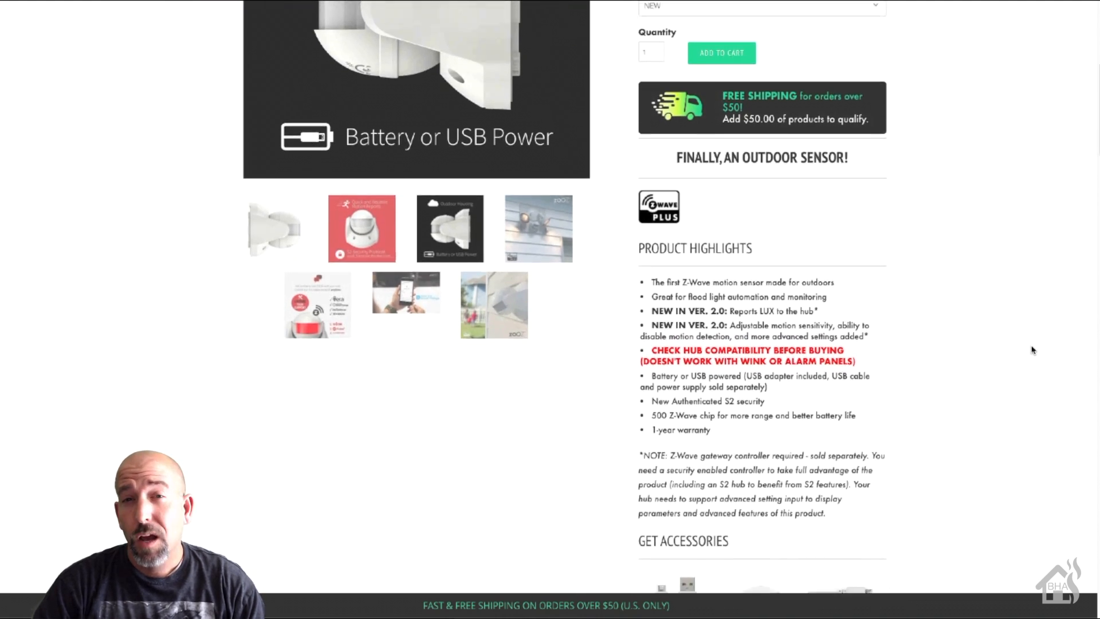
pyautogui.scroll(-3)
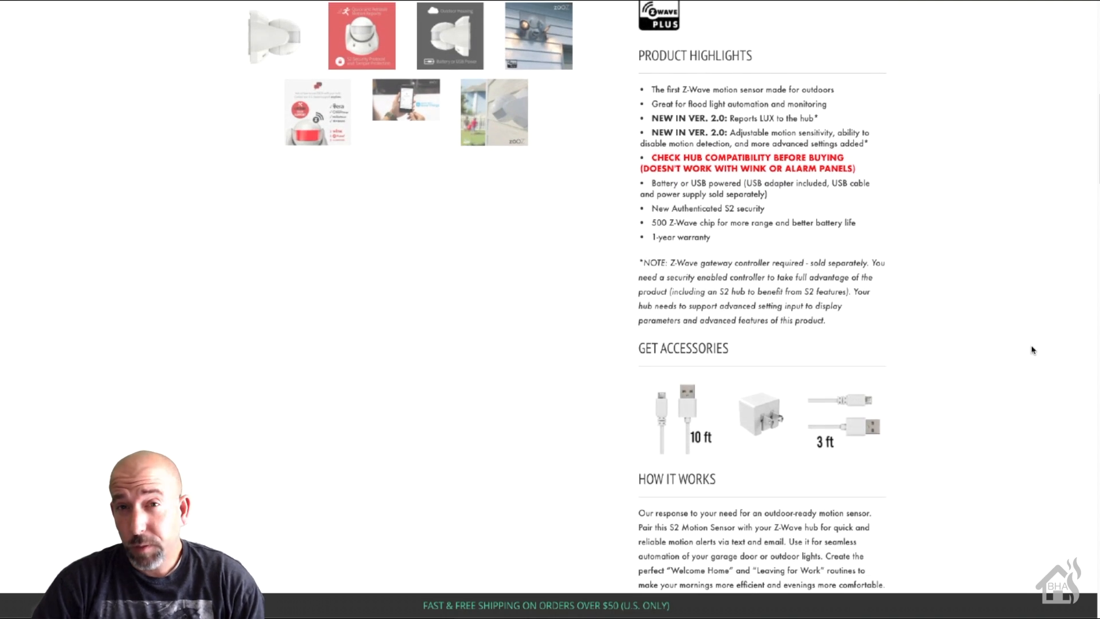
pyautogui.scroll(-3)
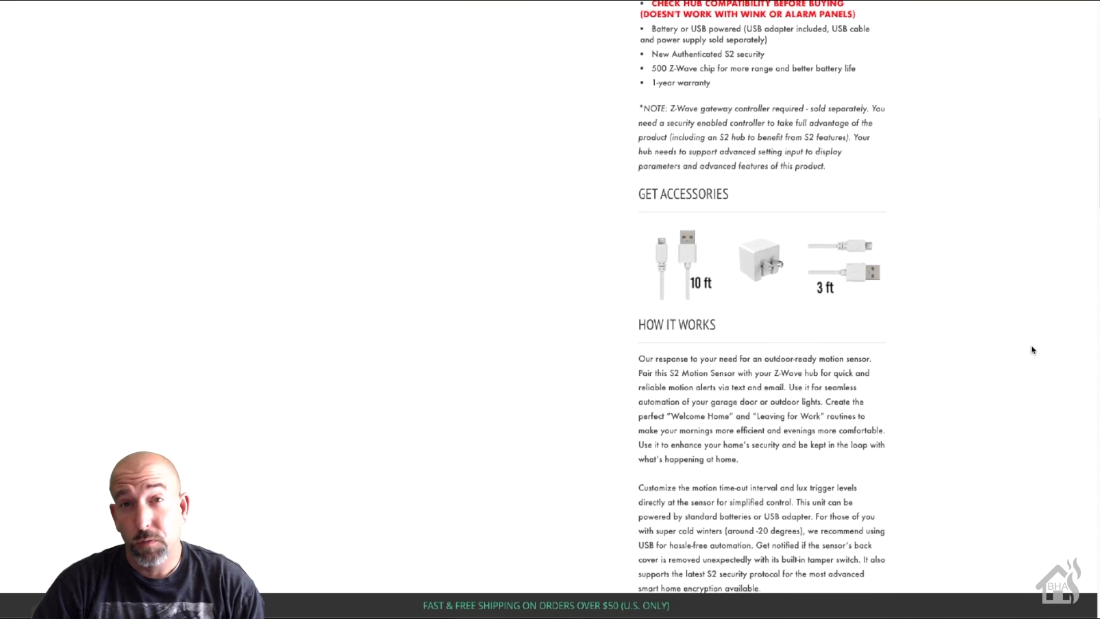
pyautogui.scroll(-3)
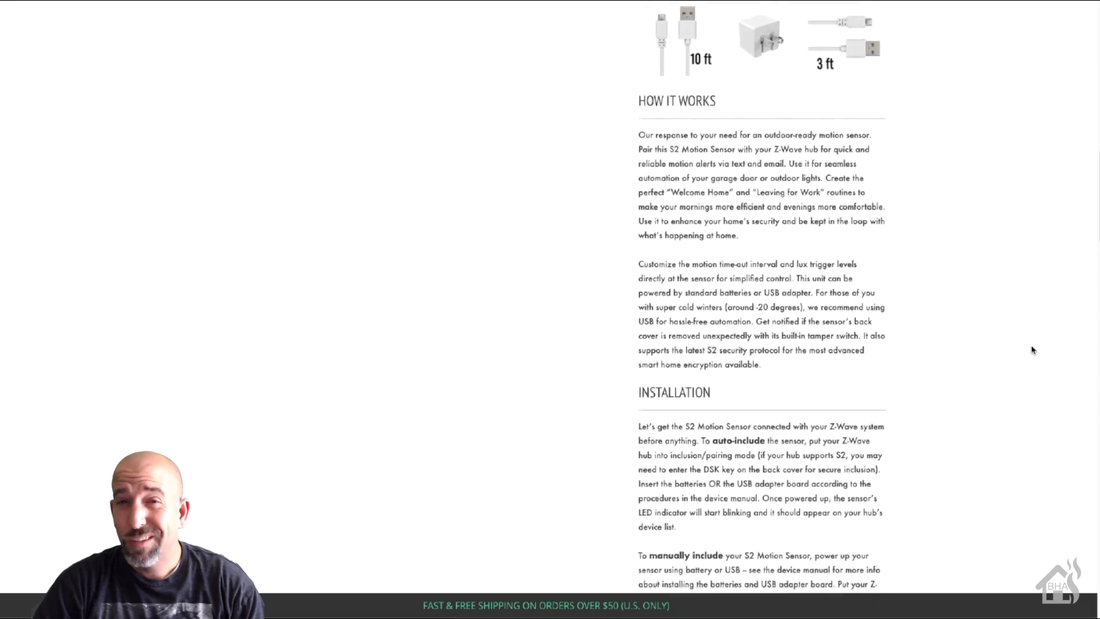
pyautogui.scroll(-3)
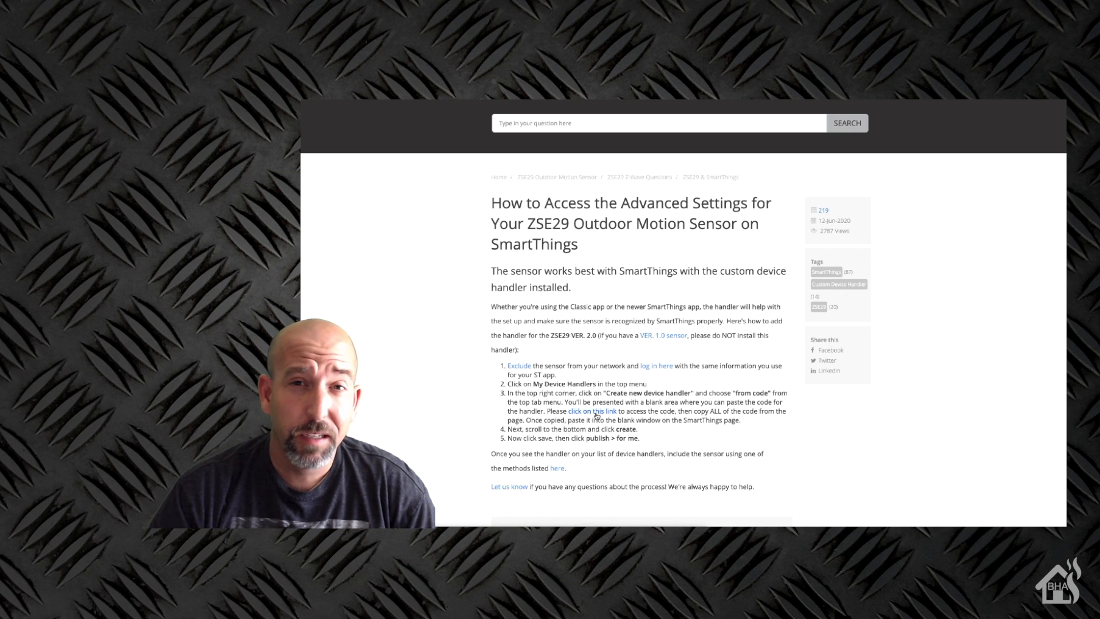
pyautogui.click(591, 411)
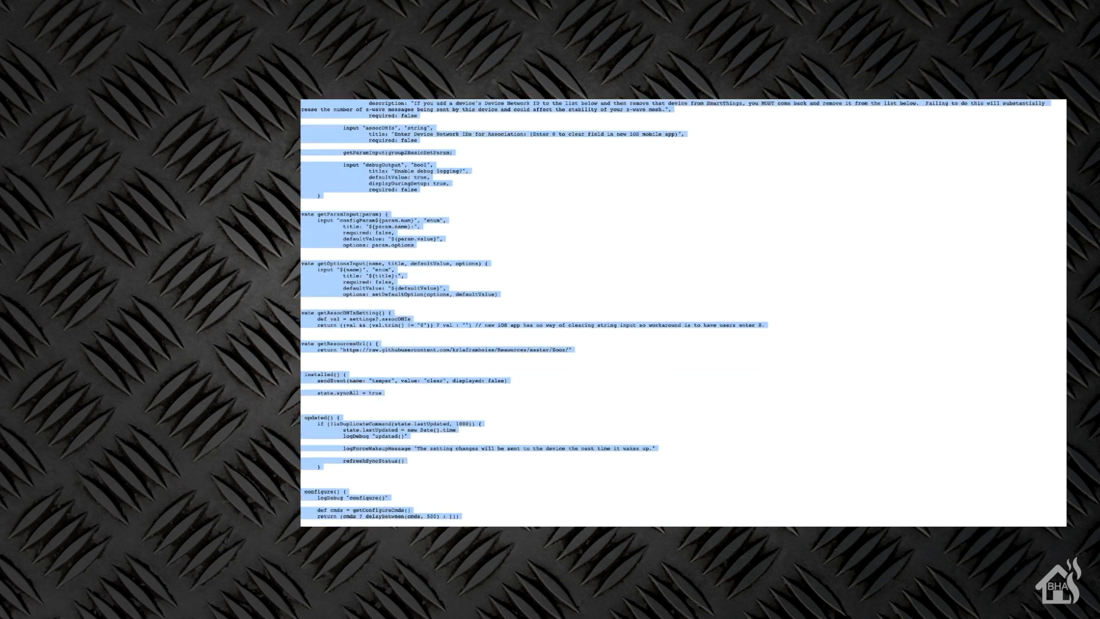
pyautogui.scroll(-3)
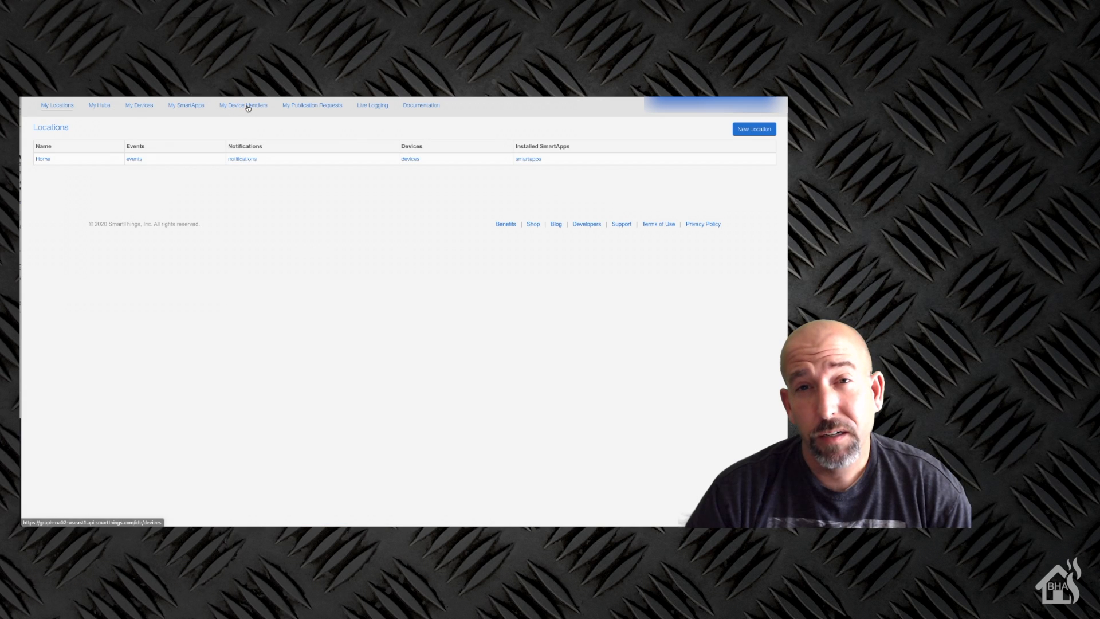
# Create a new device handler 'Zooz Outdoor Motion Sensor 2.0' from the pasted code.
pyautogui.click(243, 106)
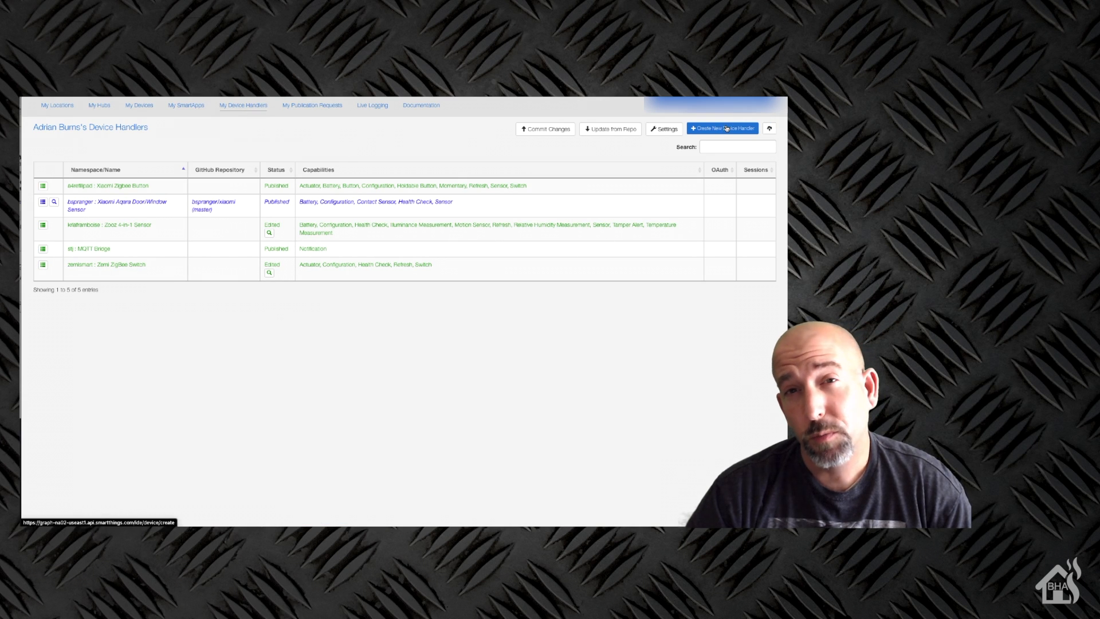
pyautogui.click(722, 128)
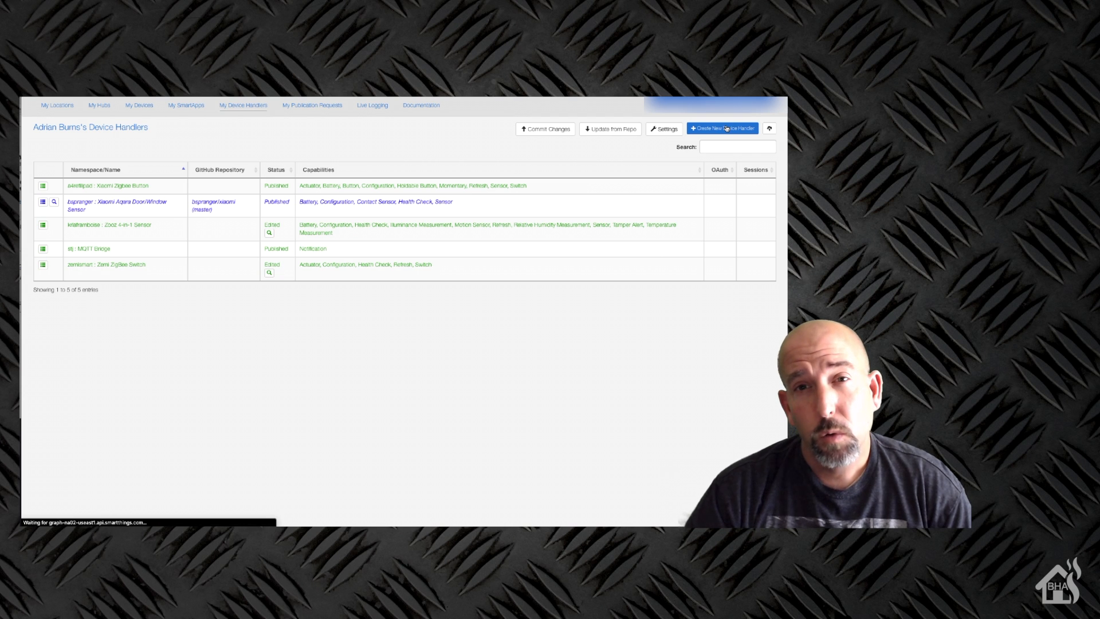
pyautogui.click(722, 129)
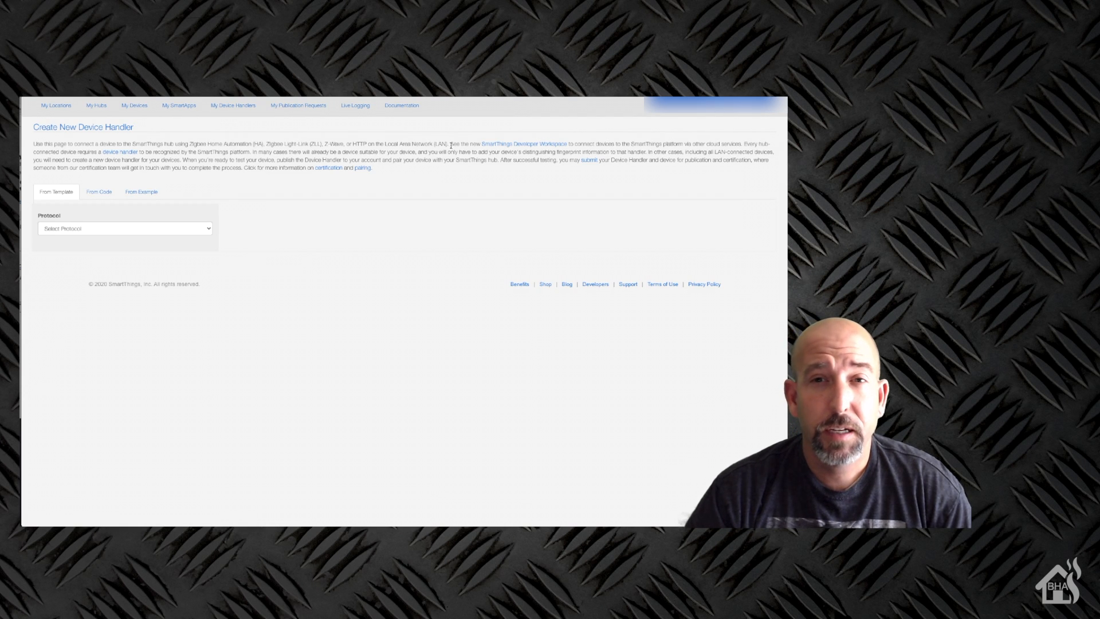
pyautogui.click(99, 192)
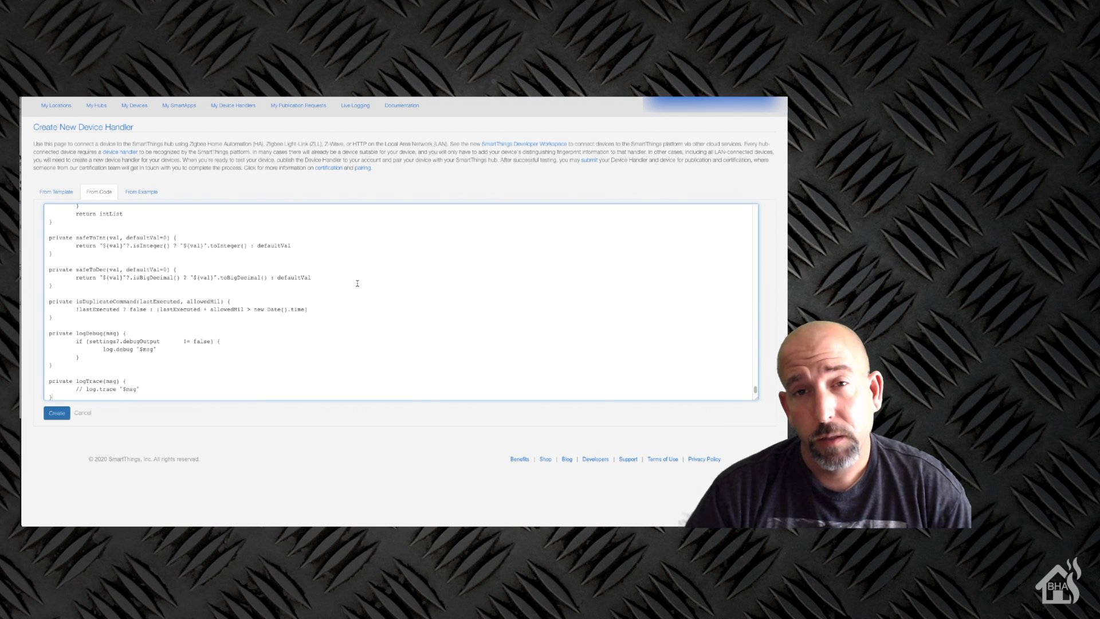
pyautogui.click(56, 413)
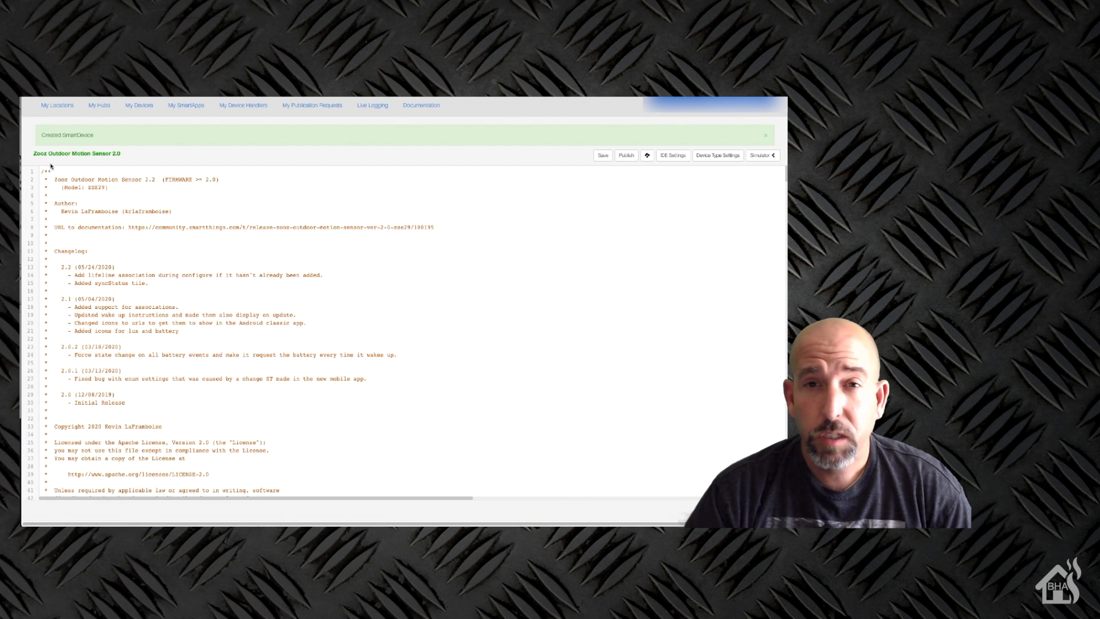
pyautogui.click(626, 155)
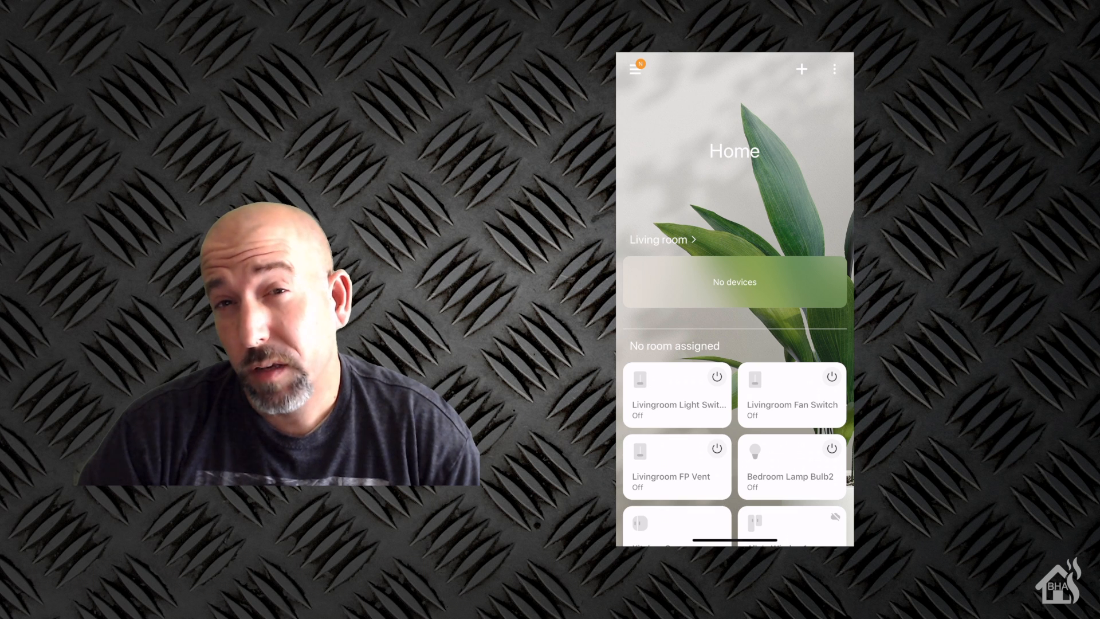
# Add a new device on Home Hub assigned to the Outdoor room and continue pairing.
pyautogui.click(801, 68)
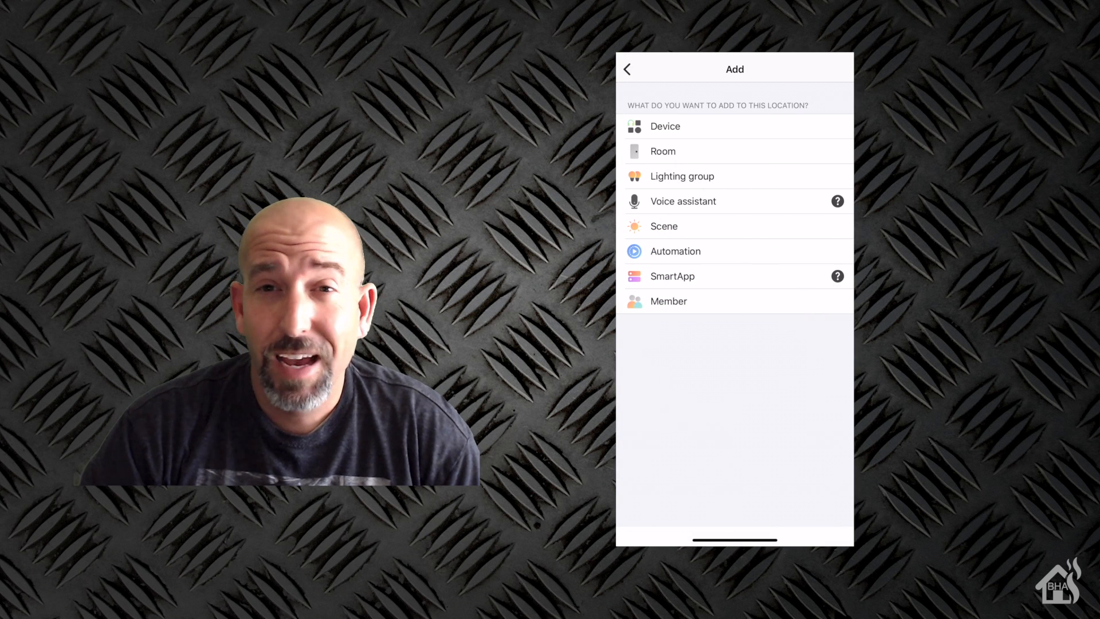
pyautogui.click(664, 126)
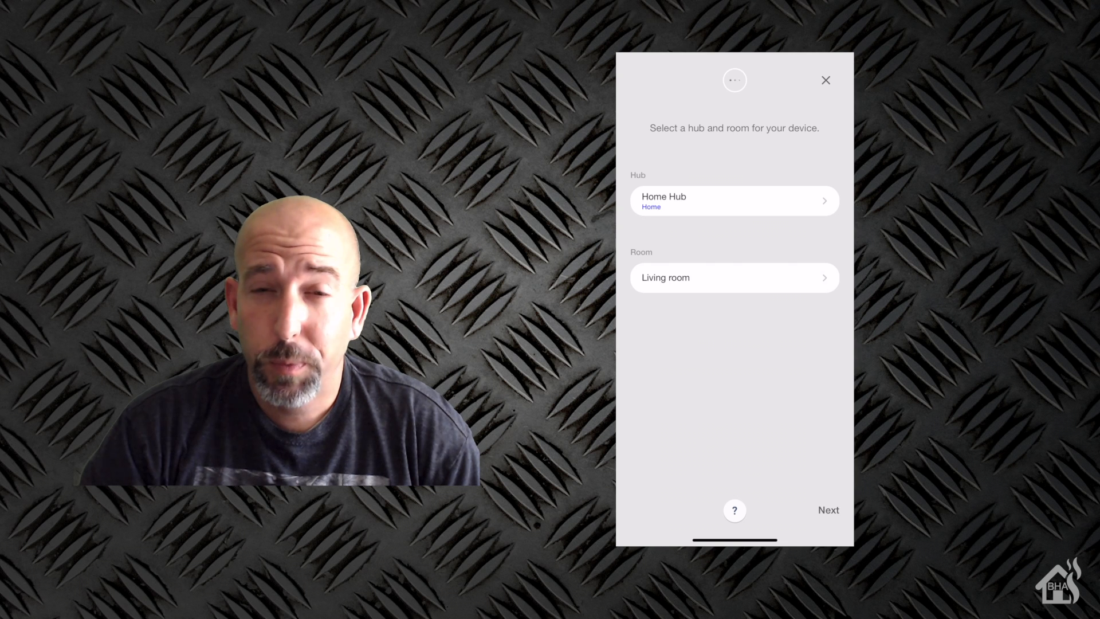
pyautogui.click(734, 277)
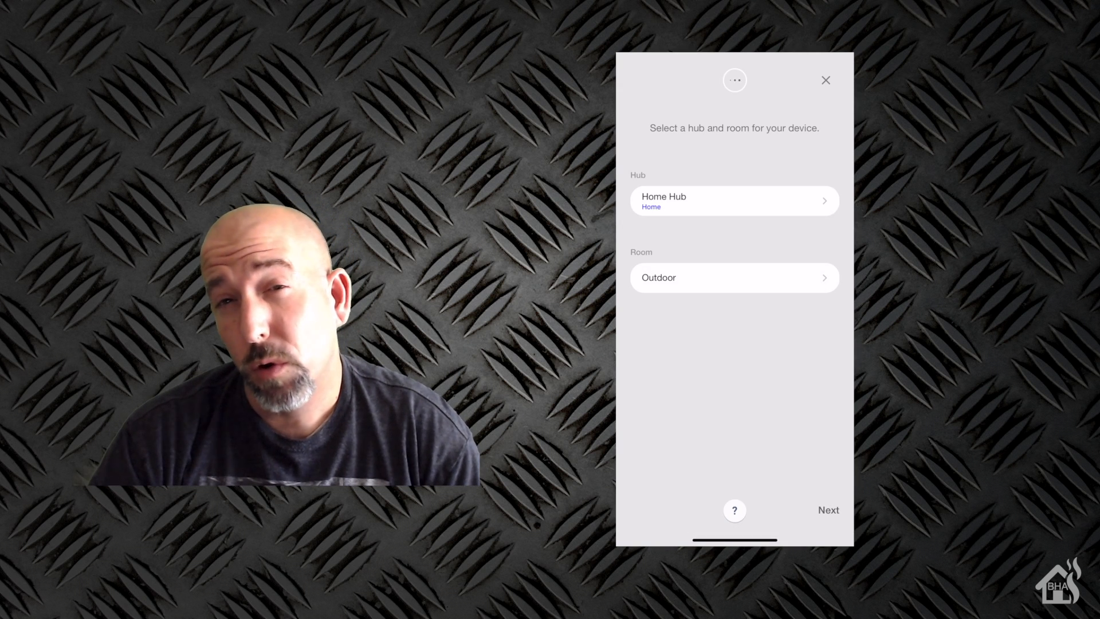
pyautogui.click(829, 510)
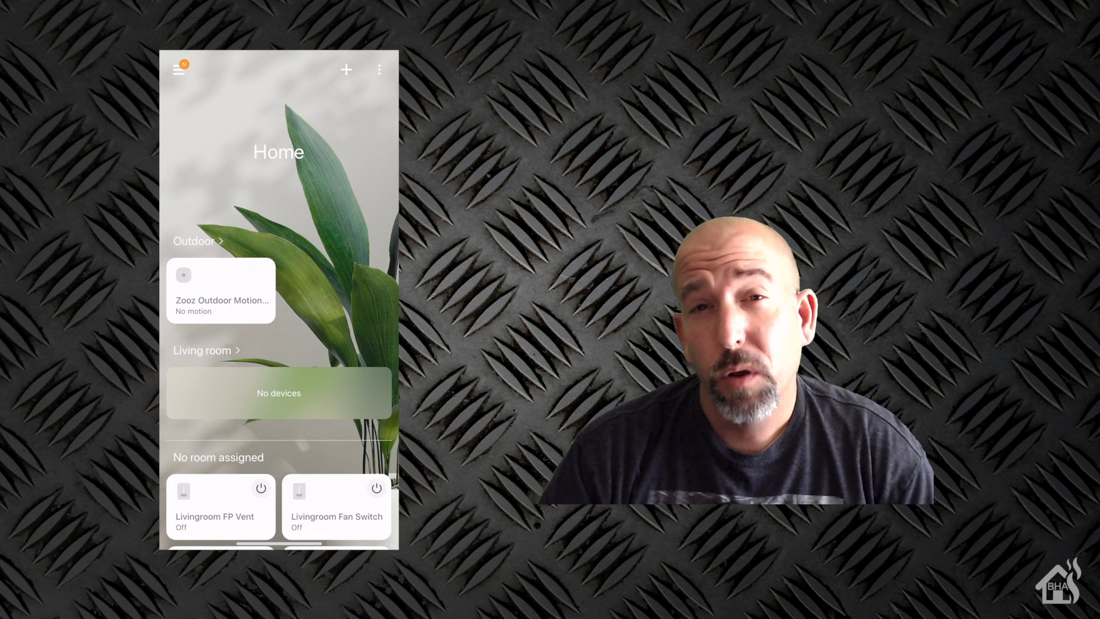
# Open the Zooz Outdoor Motion sensor's Settings page, showing sensitivity 6 and 5-second delay.
pyautogui.click(220, 290)
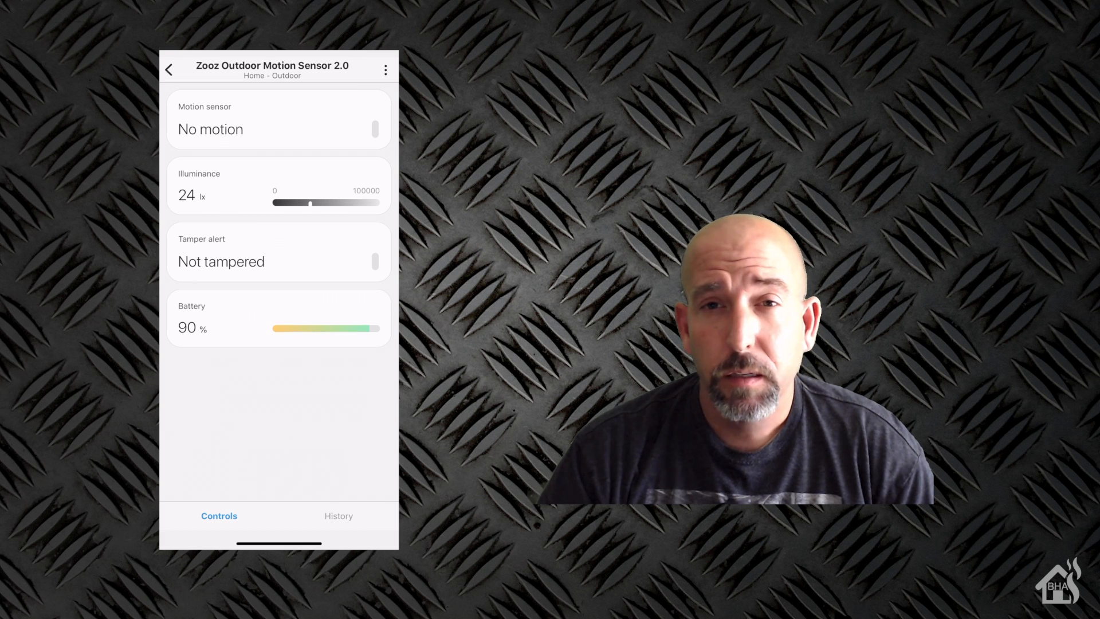
pyautogui.click(385, 69)
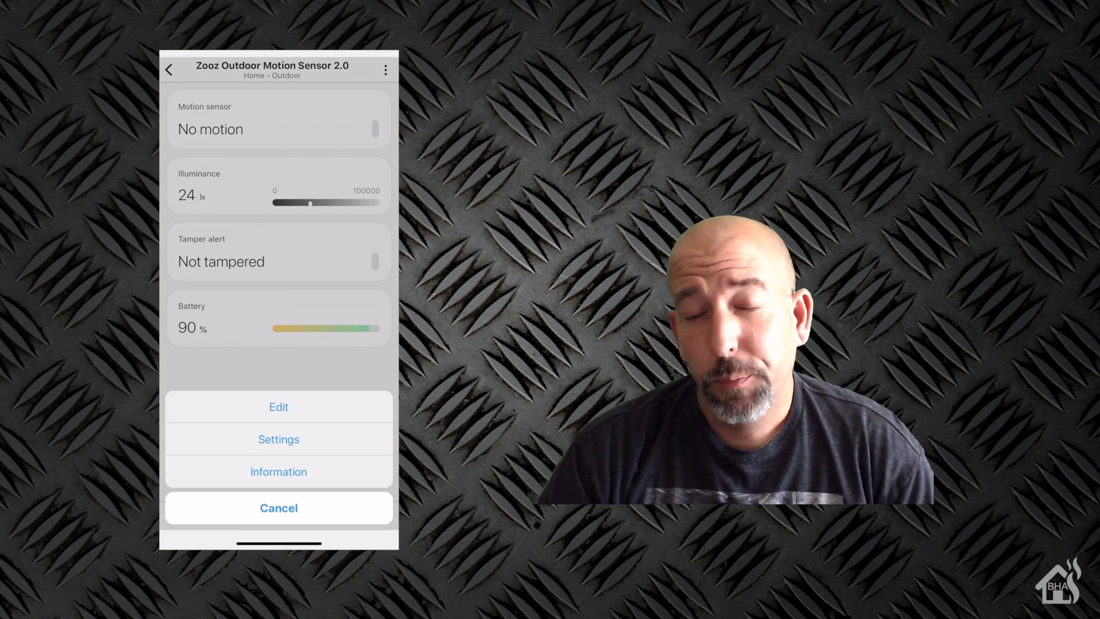
pyautogui.click(278, 440)
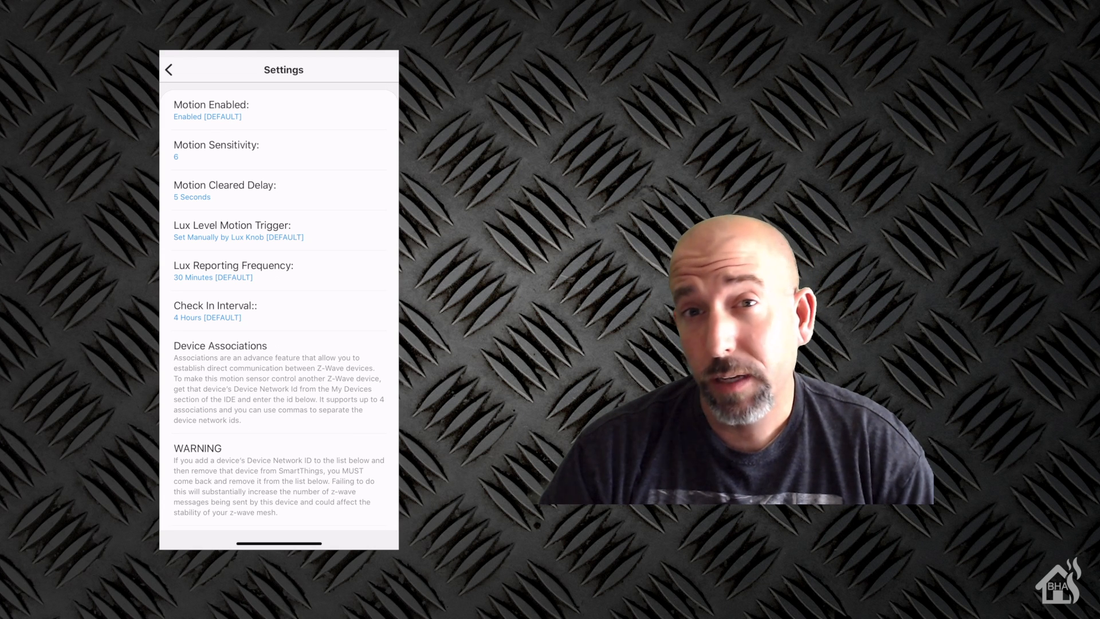
pyautogui.click(216, 150)
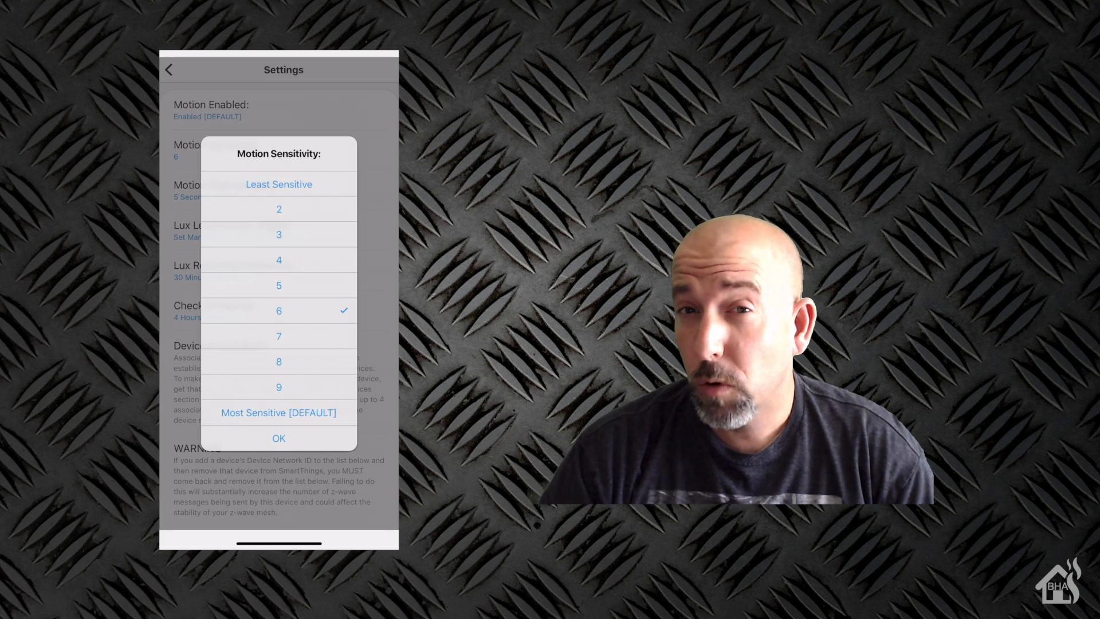
pyautogui.click(279, 437)
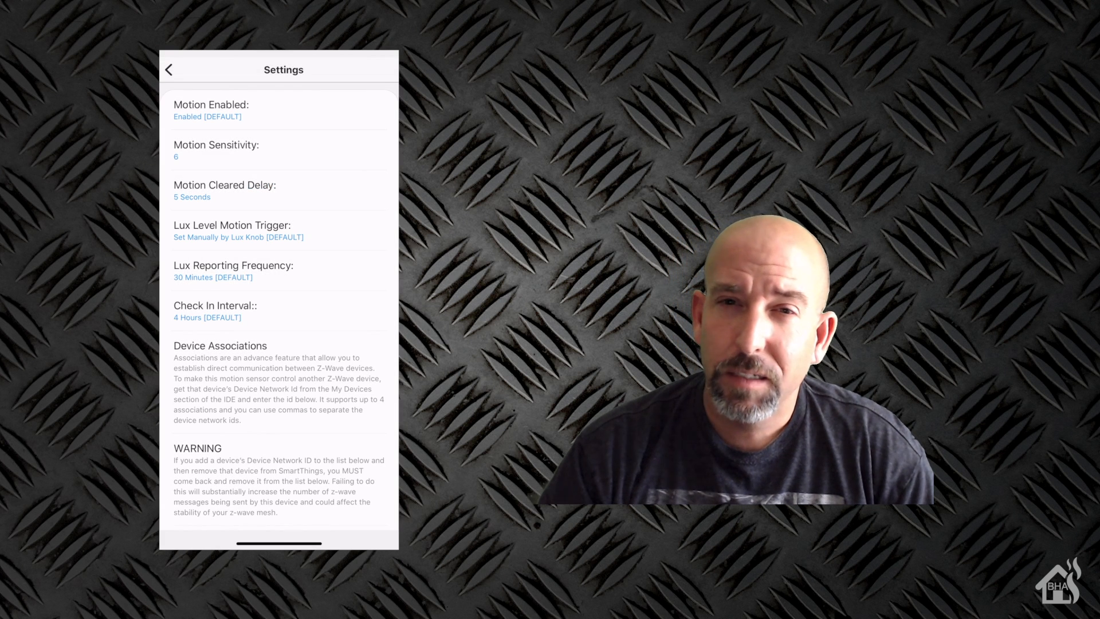
pyautogui.click(224, 191)
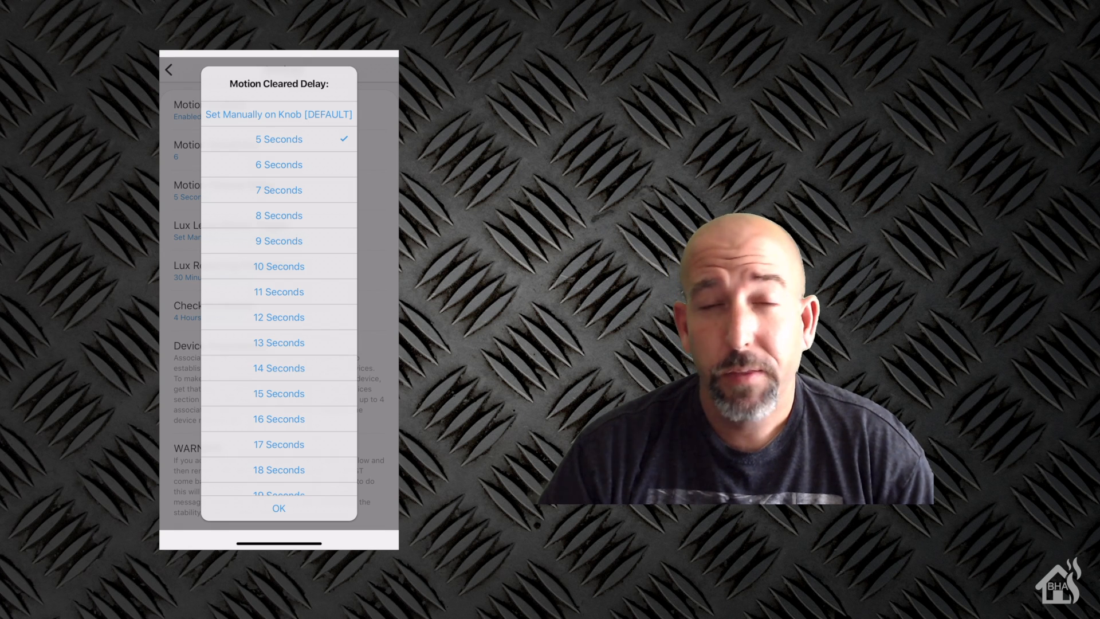
pyautogui.click(278, 508)
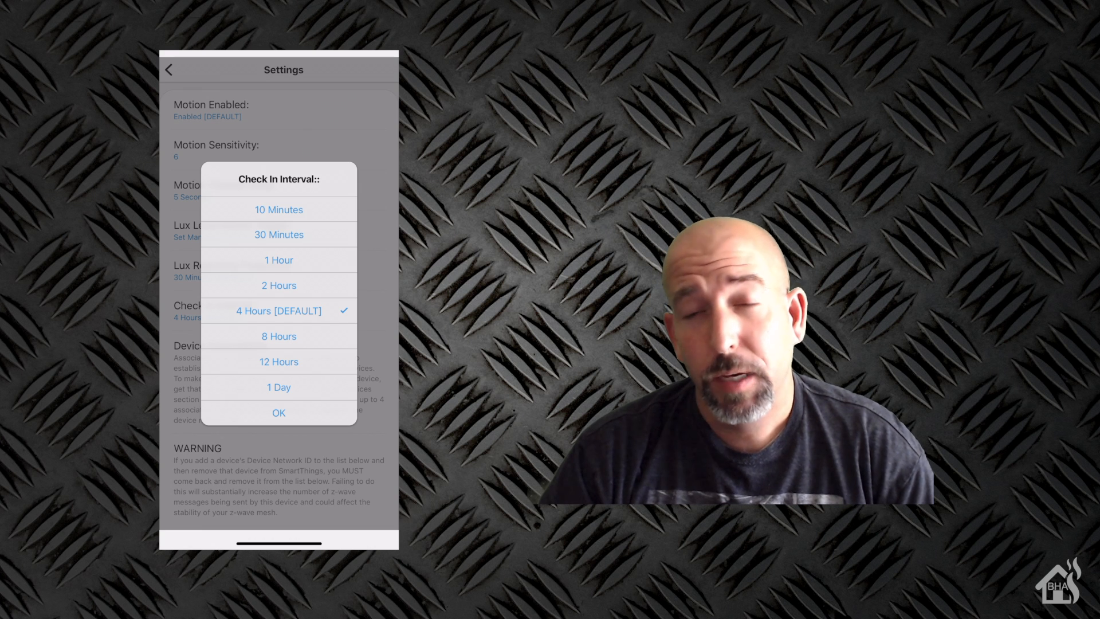
pyautogui.click(278, 412)
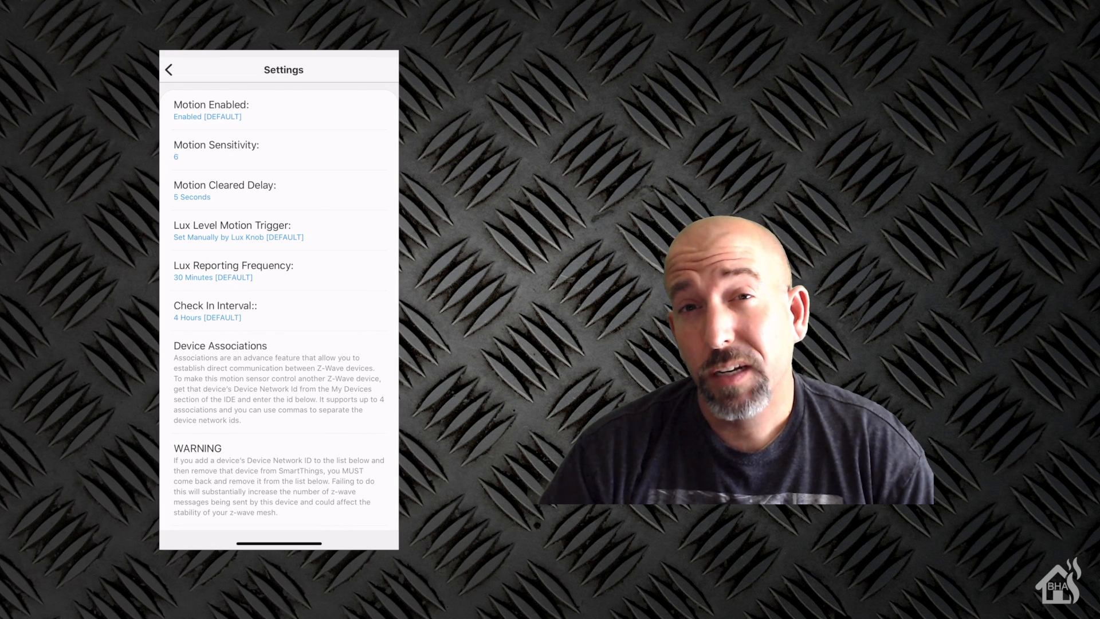
pyautogui.scroll(-3)
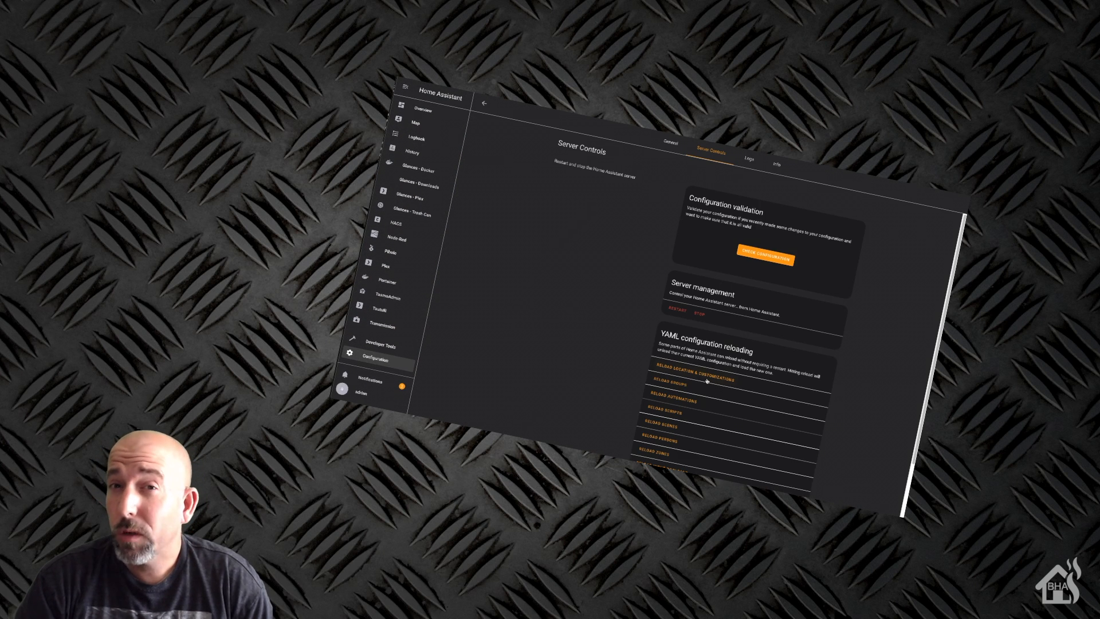
pyautogui.moveTo(726, 274)
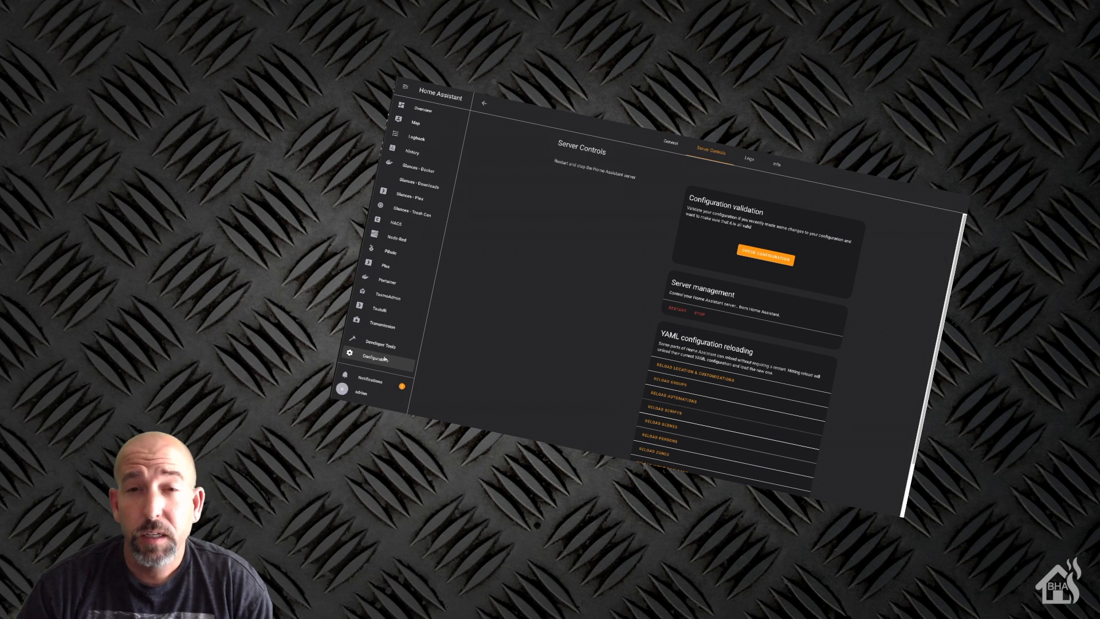
# Go to Configuration to reach the SmartThings-filtered Devices list.
pyautogui.click(381, 357)
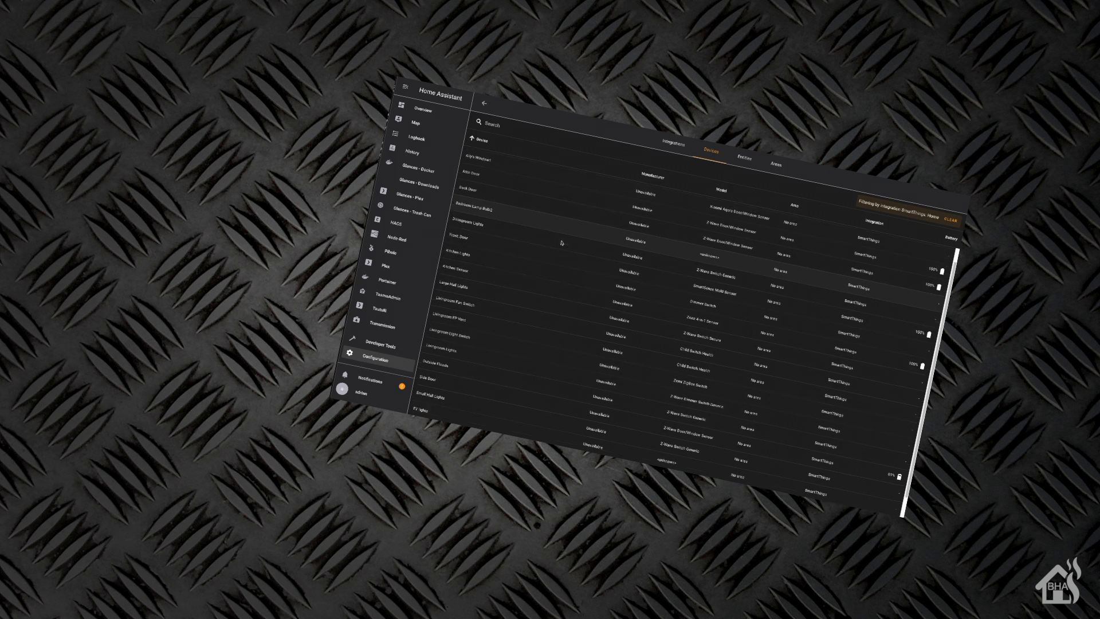
# Scroll the Devices list and open the Zooz Outdoor Motion Sensor 2.0 device page.
pyautogui.scroll(-3)
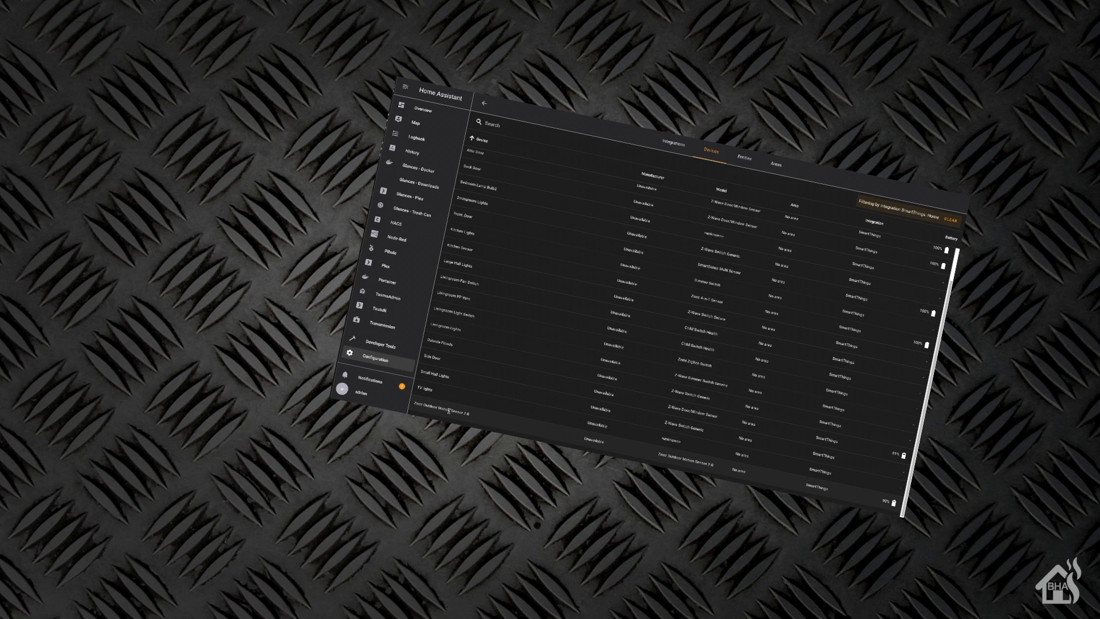
pyautogui.click(451, 412)
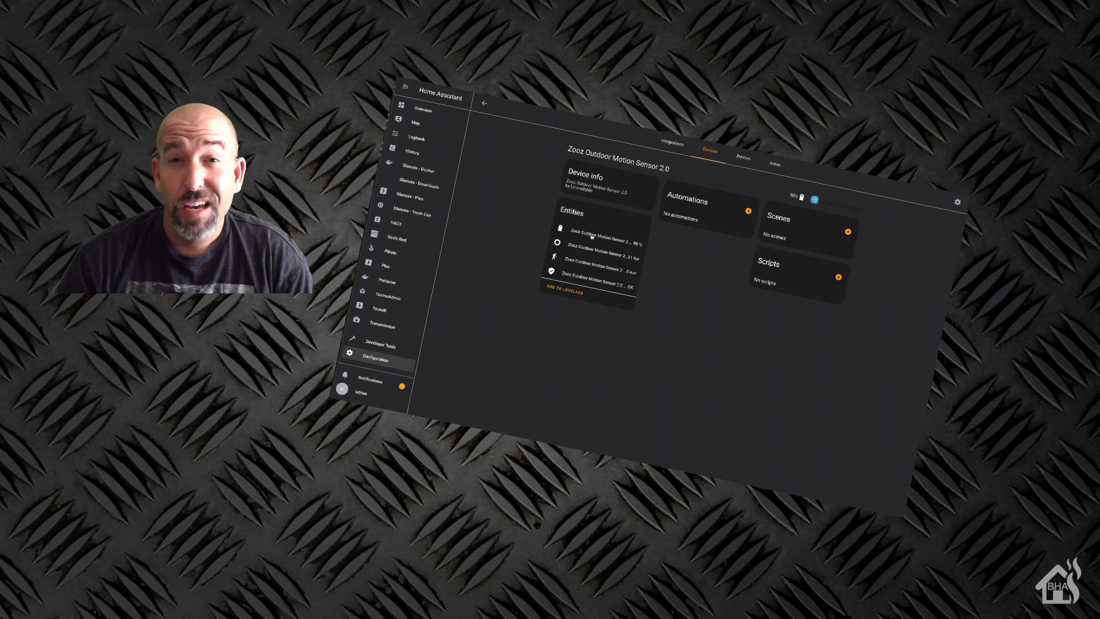